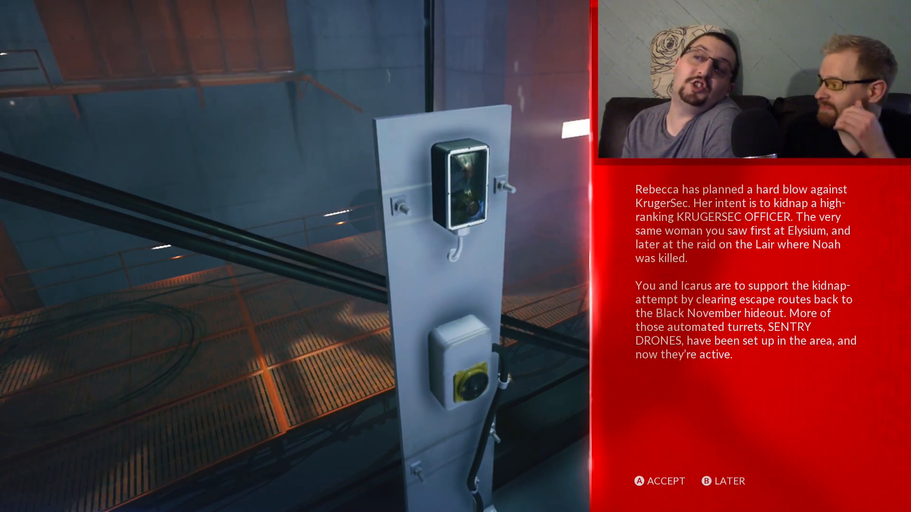
{"action": "key", "text": "a"}
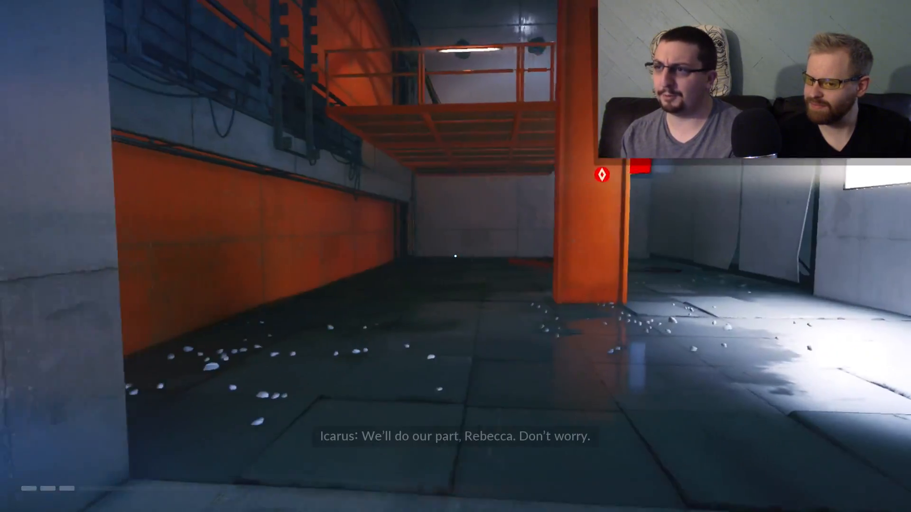
{"action": "key", "text": "Escape"}
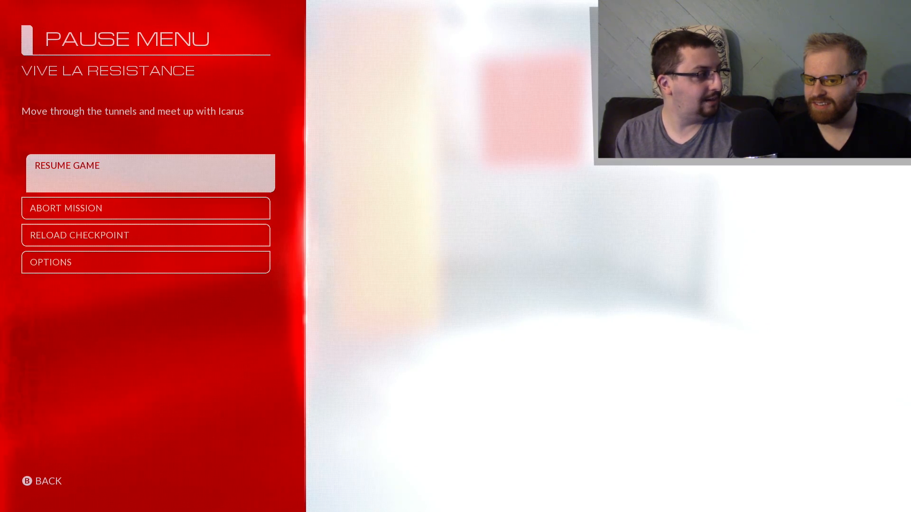
{"action": "left_click", "coordinate": [150, 173]}
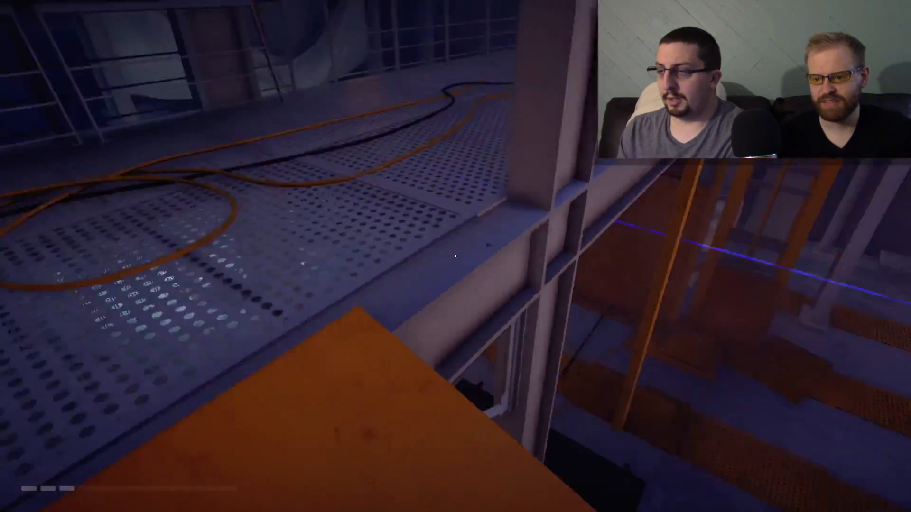
{"action": "mouse_move", "coordinate": [455, 256]}
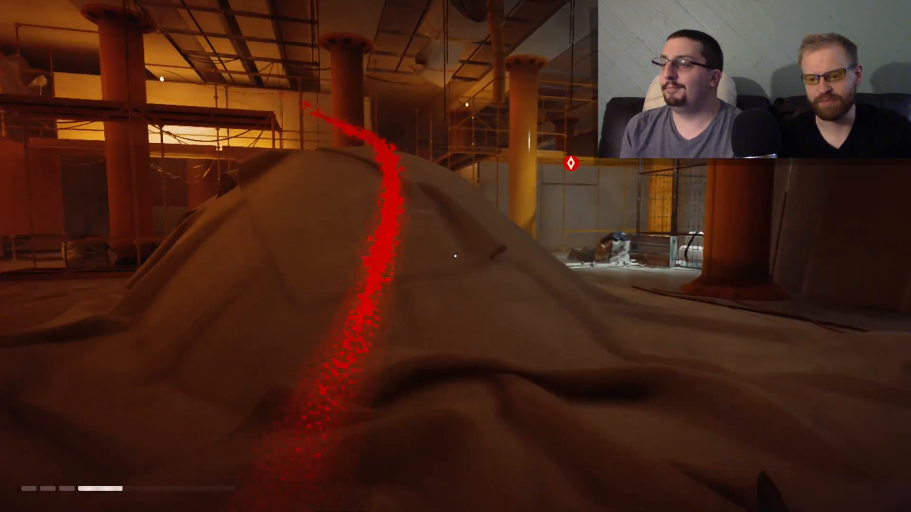
{"action": "mouse_move", "coordinate": [455, 256]}
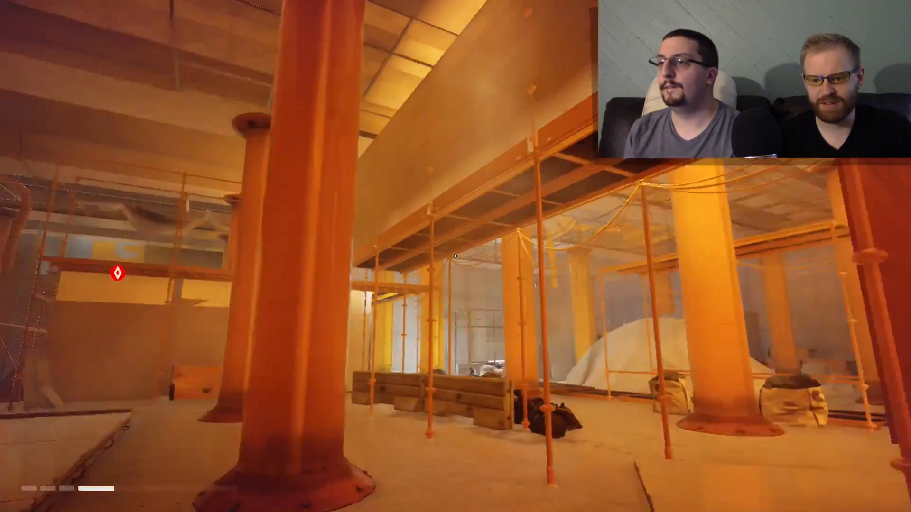
{"action": "mouse_move", "coordinate": [455, 256]}
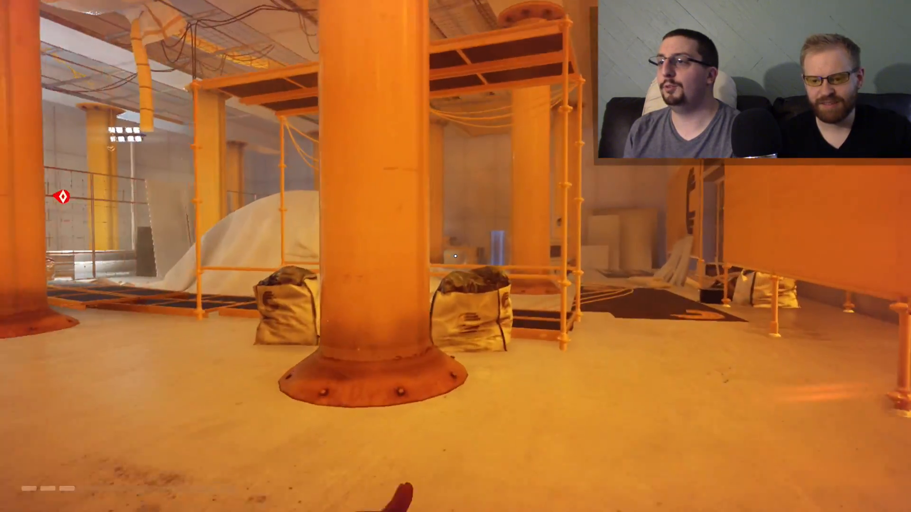